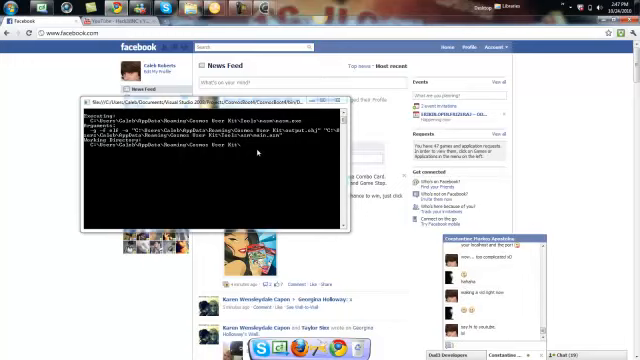
pyautogui.moveTo(236, 198)
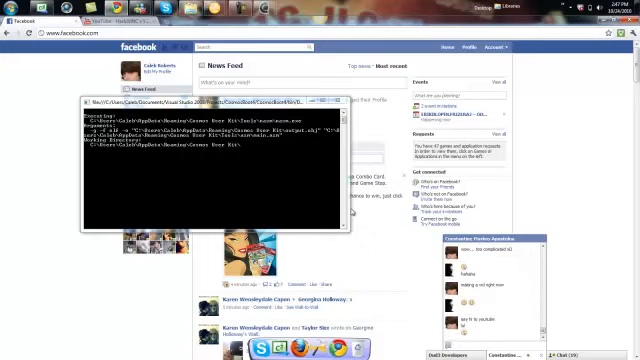
pyautogui.moveTo(288, 148)
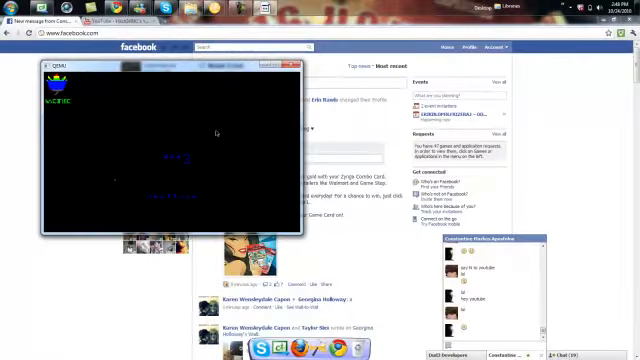
# Close the running Cosmos OS virtual machine window, leaving the Facebook News Feed visible.
pyautogui.click(296, 64)
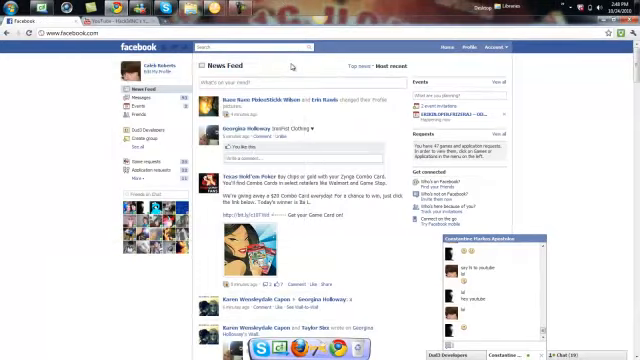